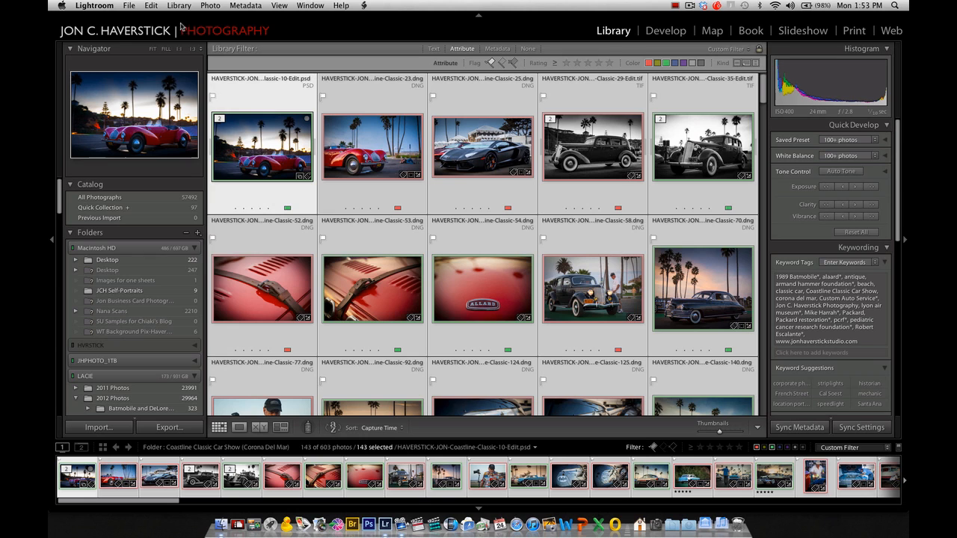
Bring up the Export dialog for the 143 selected photos via File > Export
left_click(128, 6)
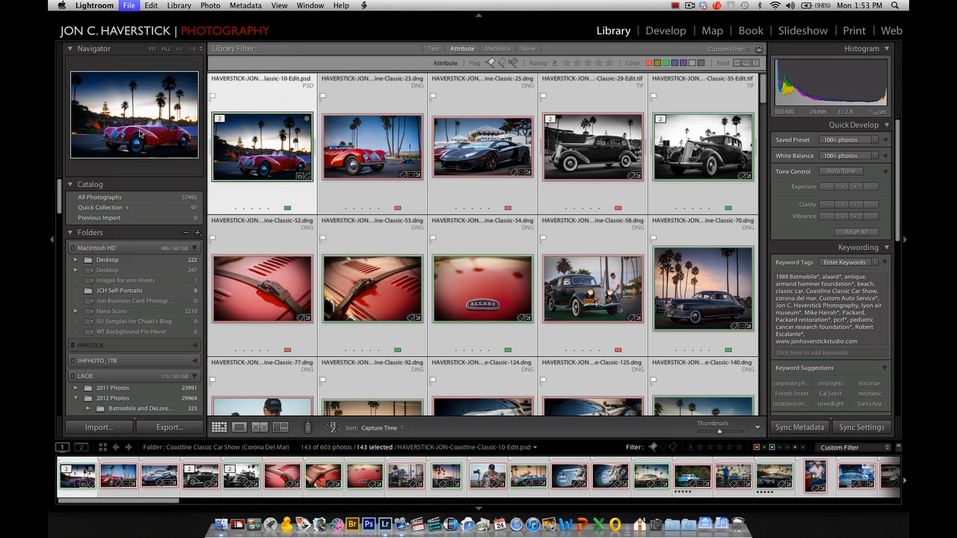
left_click(169, 428)
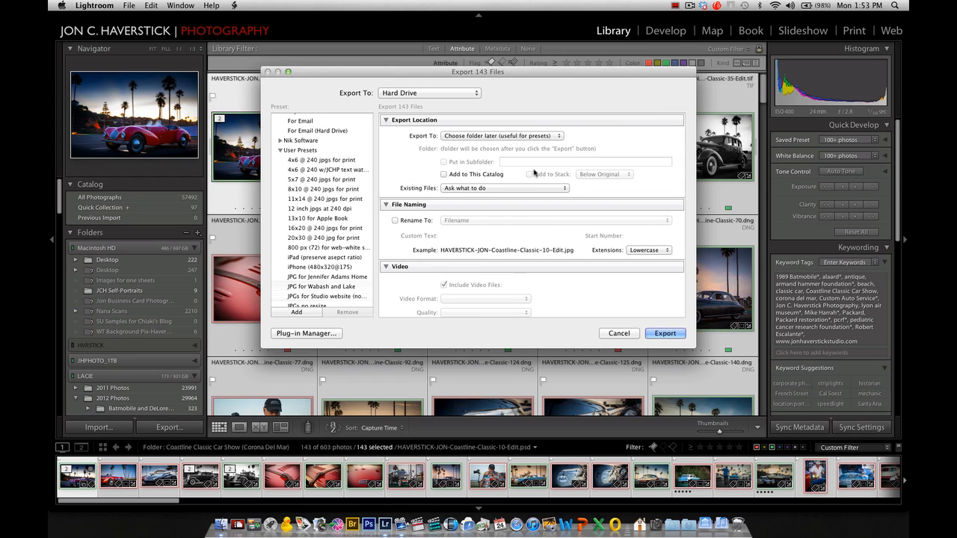
Apply the '5x7 @ 240 jpgs for print' preset, enable Watermark and choose Edit Watermarks
left_click(322, 179)
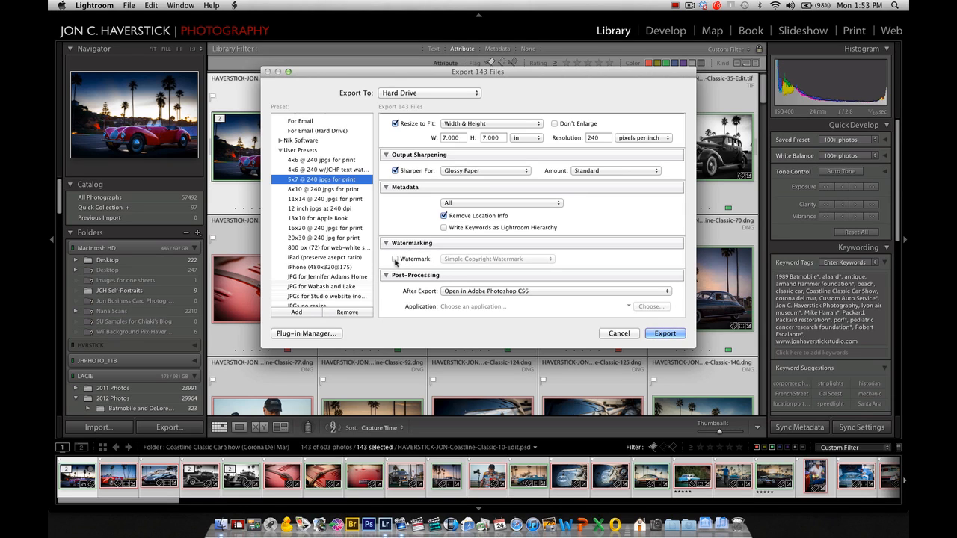
left_click(395, 259)
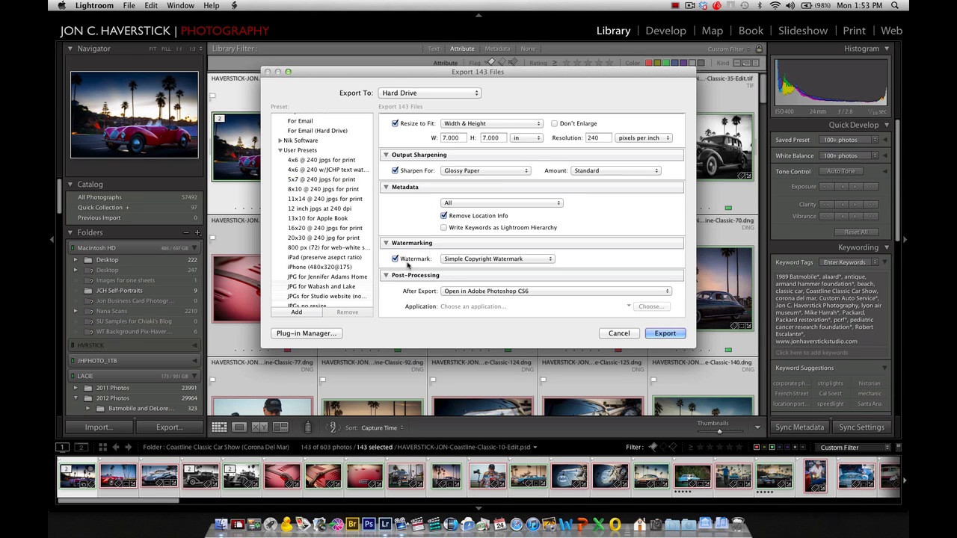
mouse_move(517, 258)
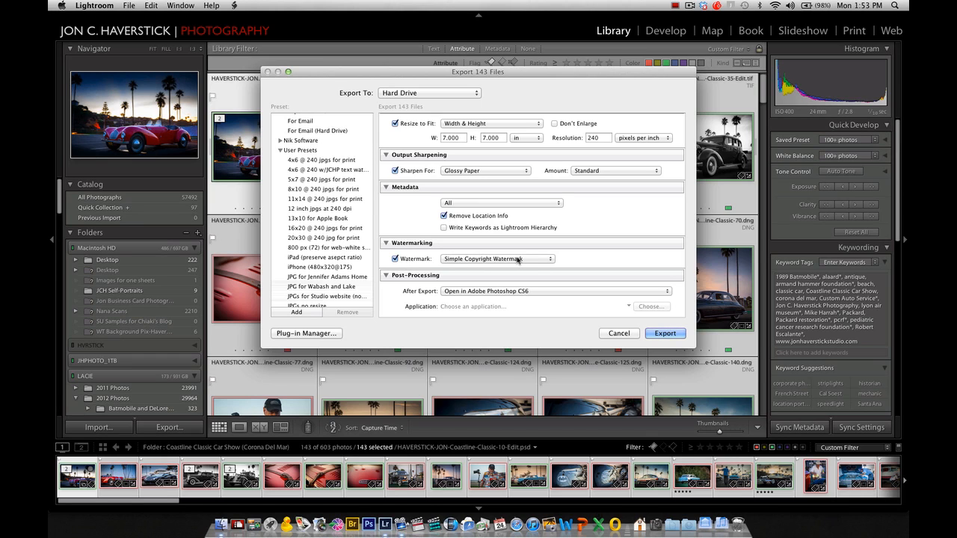
left_click(496, 258)
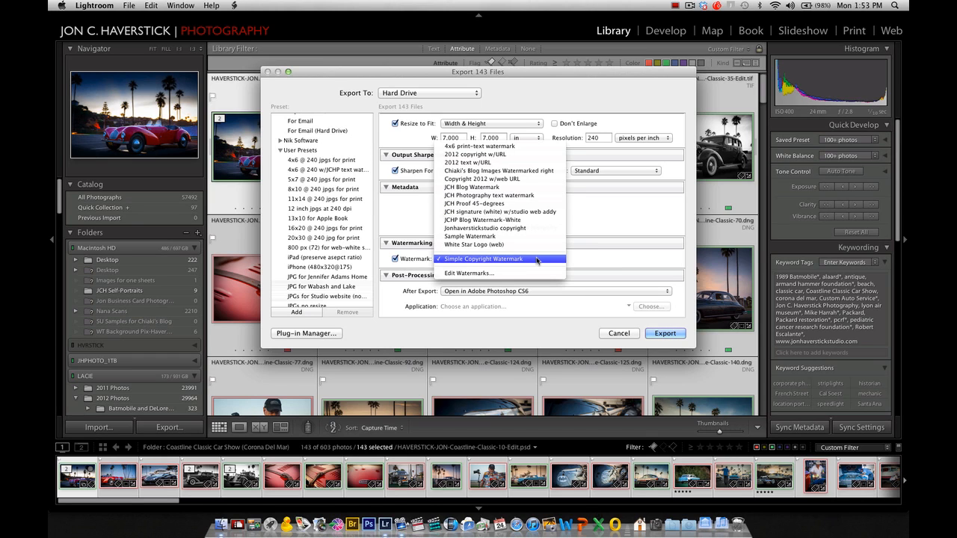
mouse_move(527, 161)
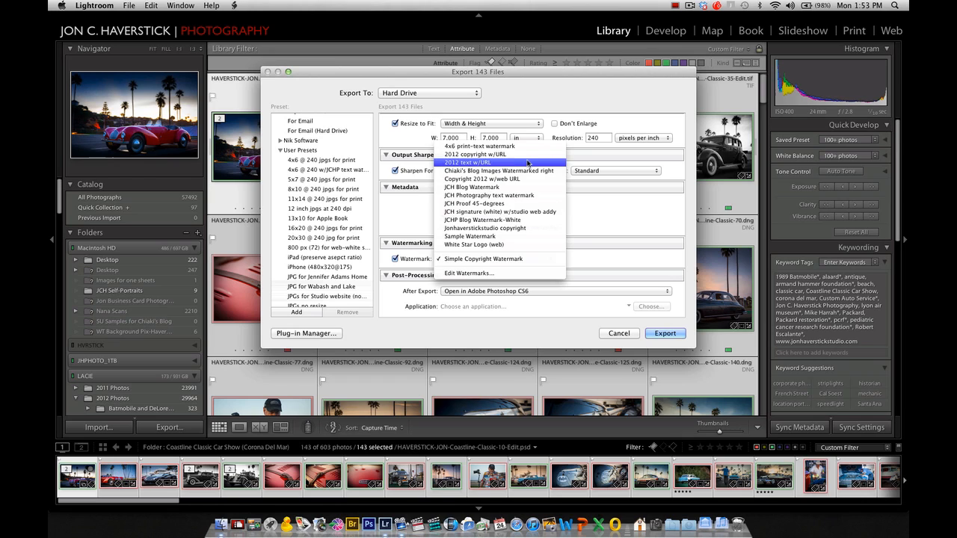
mouse_move(482, 259)
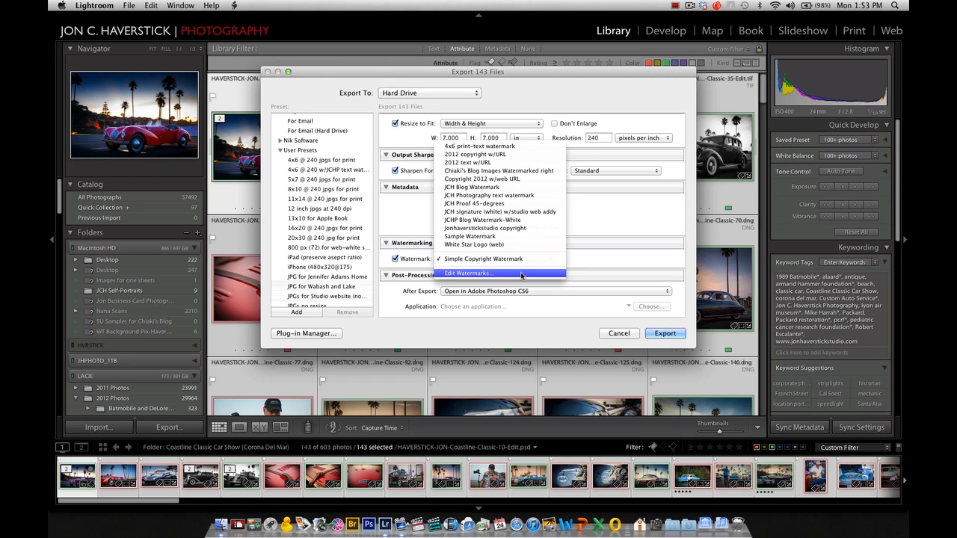
left_click(482, 257)
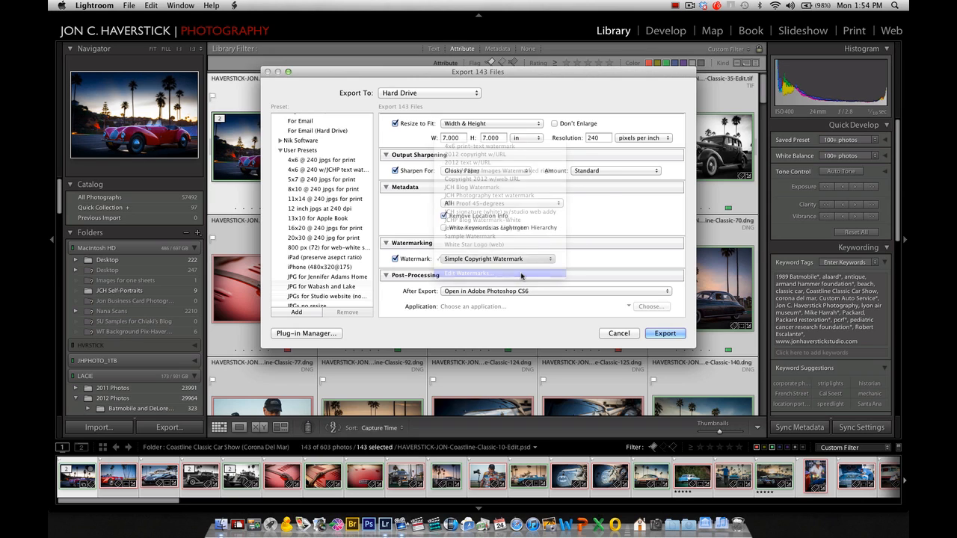
left_click(487, 272)
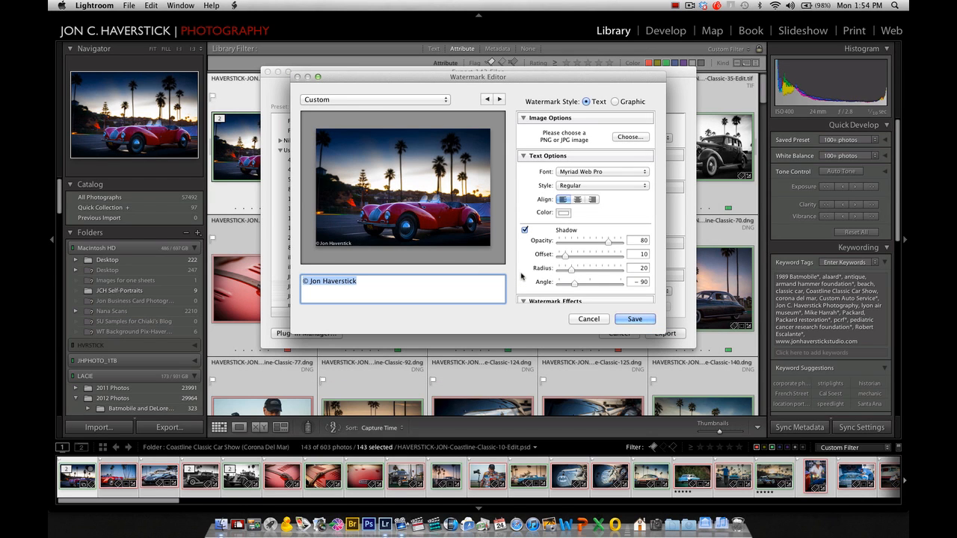
mouse_move(421, 266)
type("© 2012")
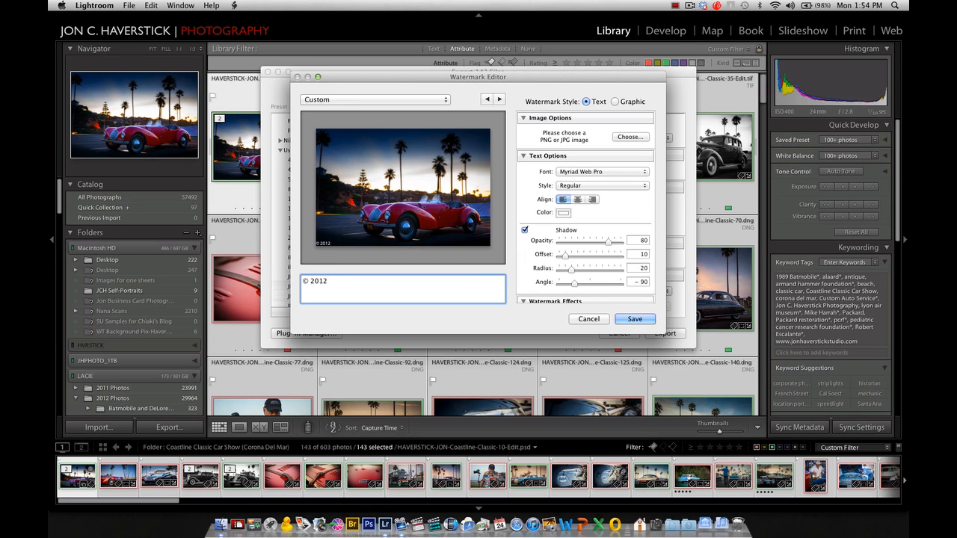
type("www.jonhaverstickstudio.com")
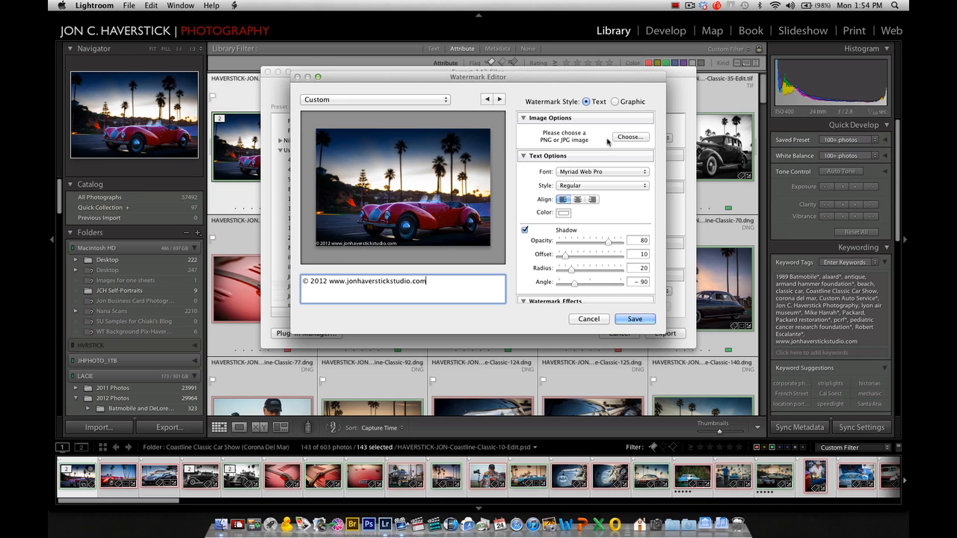
mouse_move(553, 154)
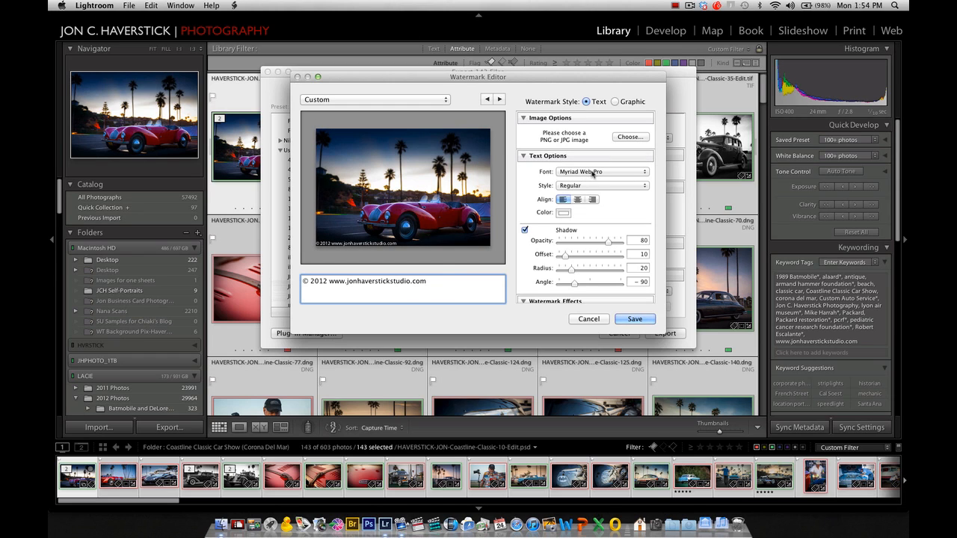
Change the watermark font to Gill Sans and move to the Watermark Effects settings
left_click(601, 172)
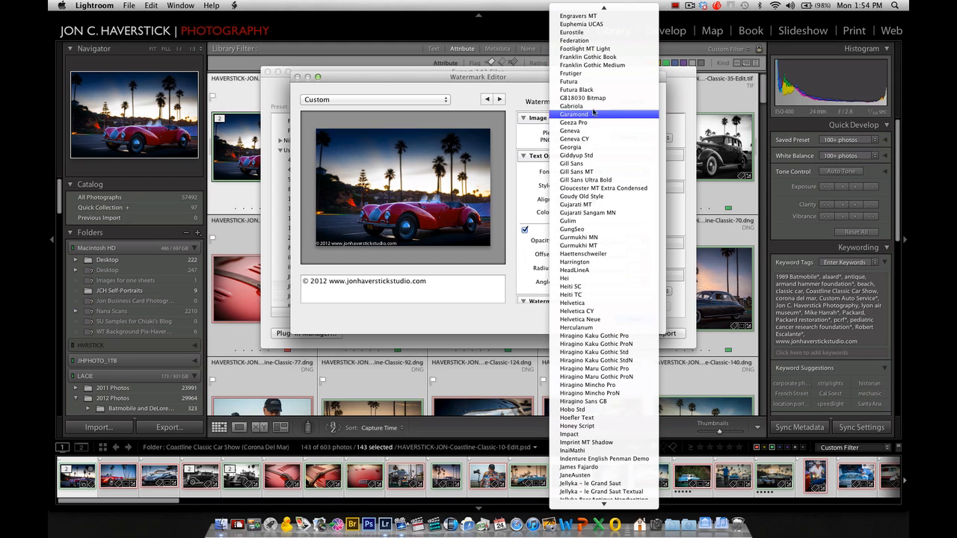
scroll("down", 3)
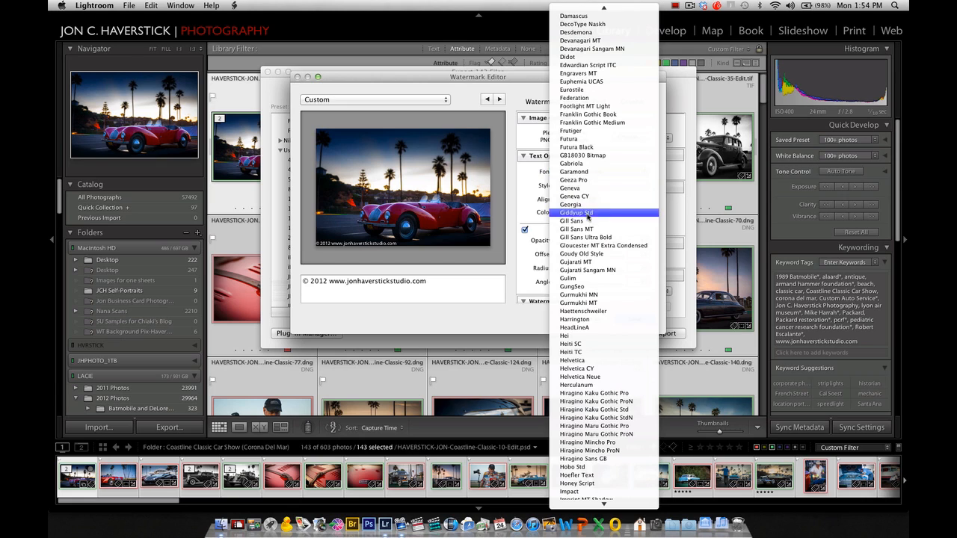
left_click(569, 221)
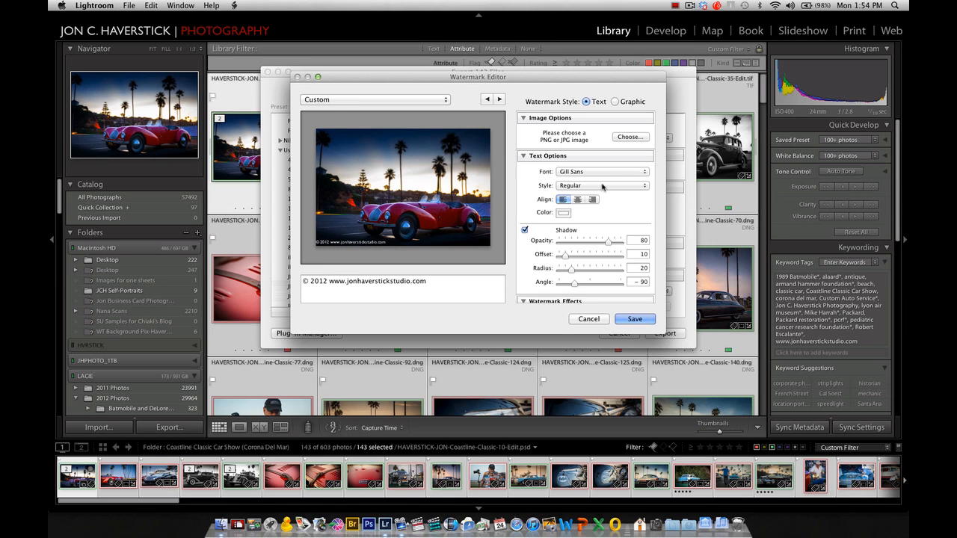
left_click(592, 200)
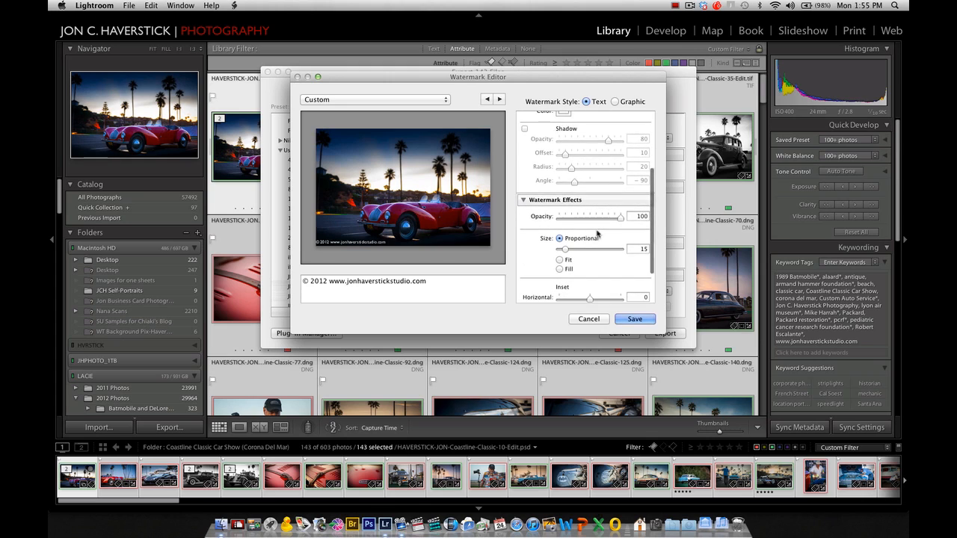
Set the watermark to opacity 75, inset 2 from the edges and proportional size 12
left_click(637, 212)
type("75")
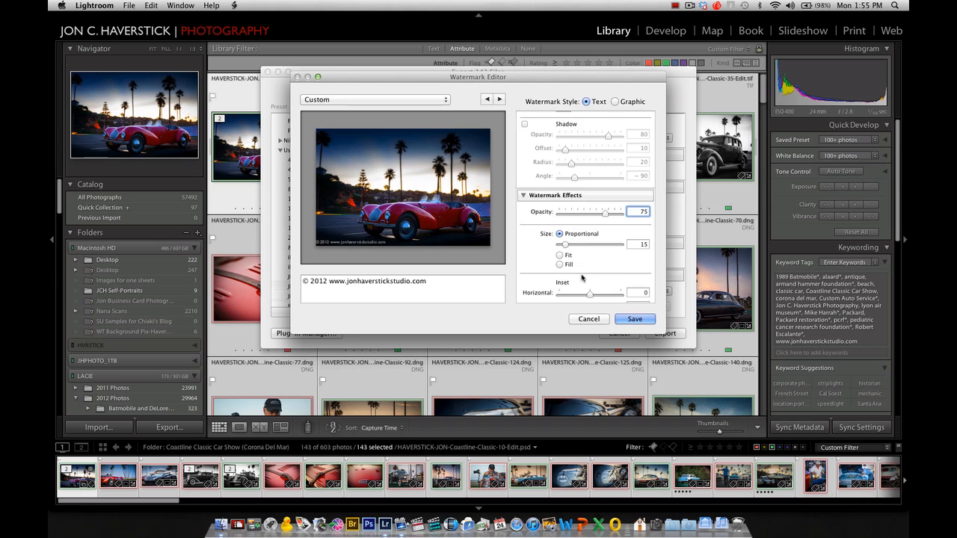
scroll("down", 3)
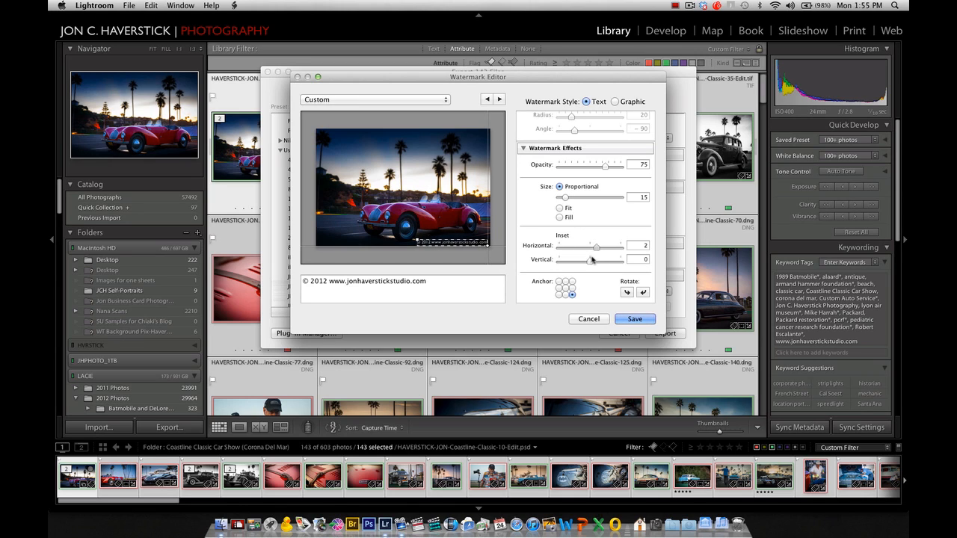
left_click_drag(580, 260, 595, 260)
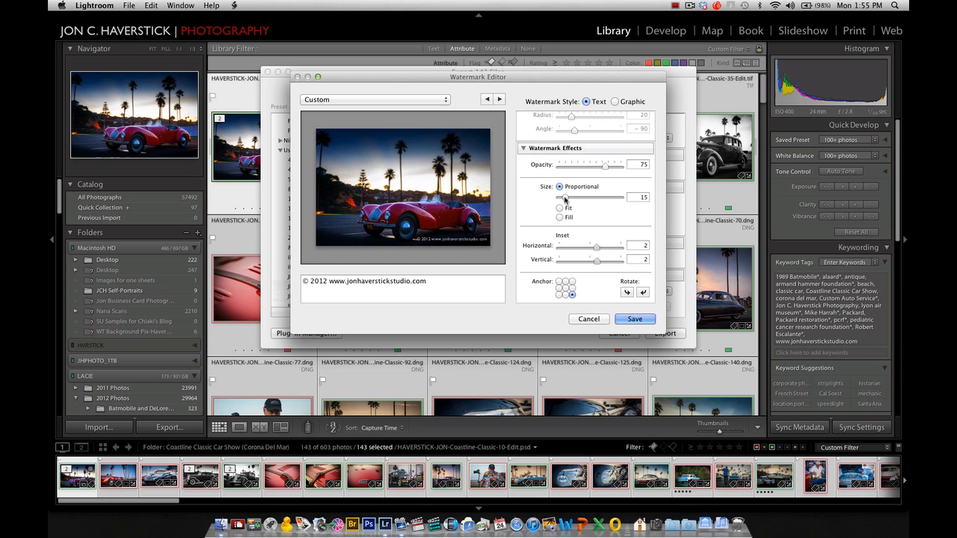
left_click_drag(590, 197, 571, 198)
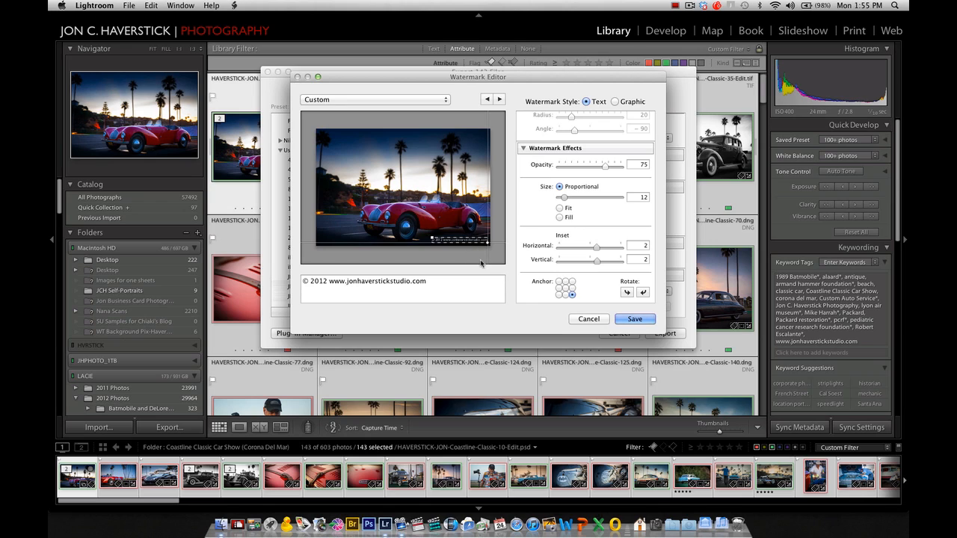
mouse_move(478, 260)
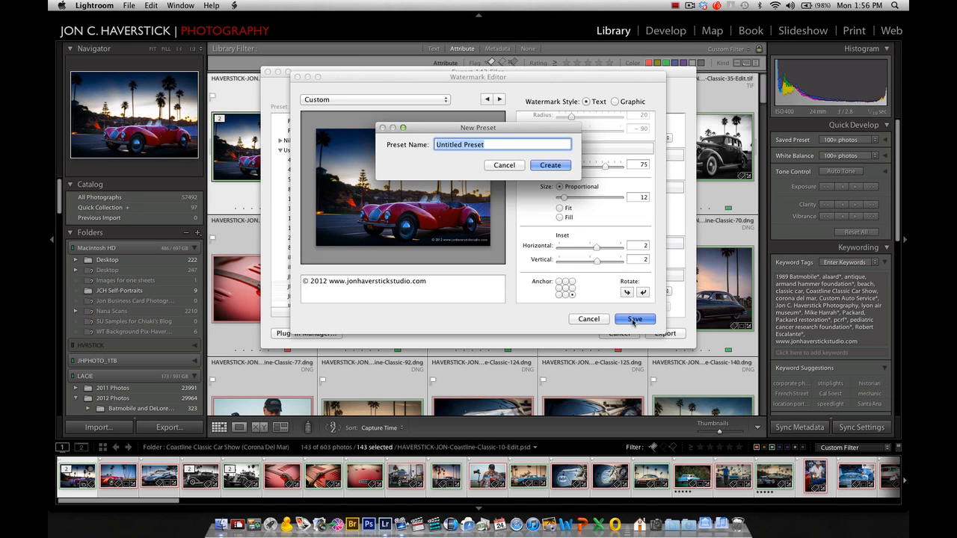
Create the watermark preset named '2012 copyright w/web URL'
type("2012 copyright w/")
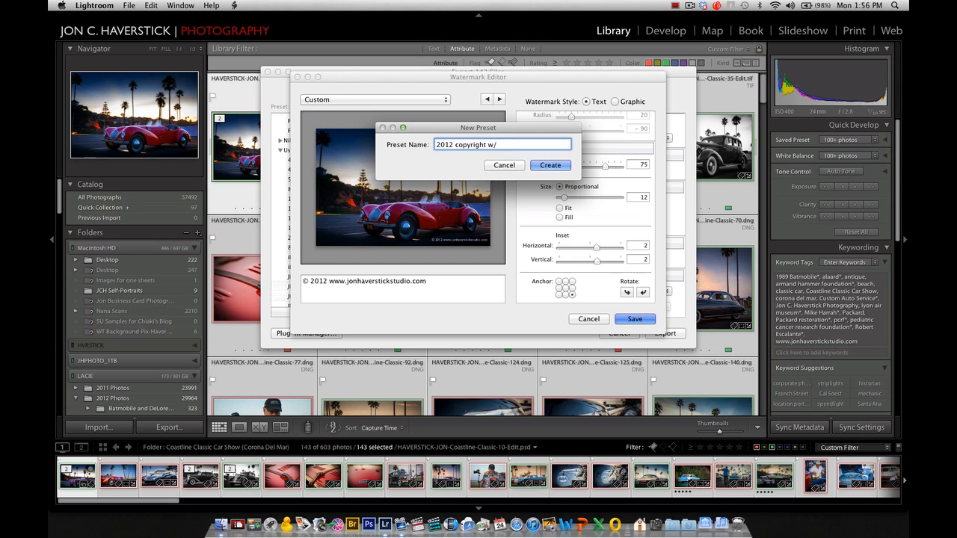
type("web URL")
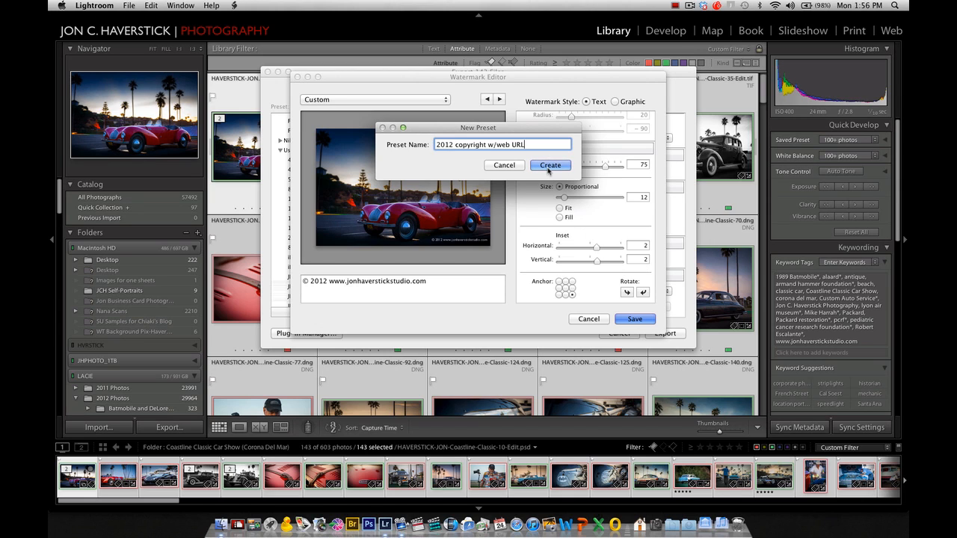
left_click(550, 164)
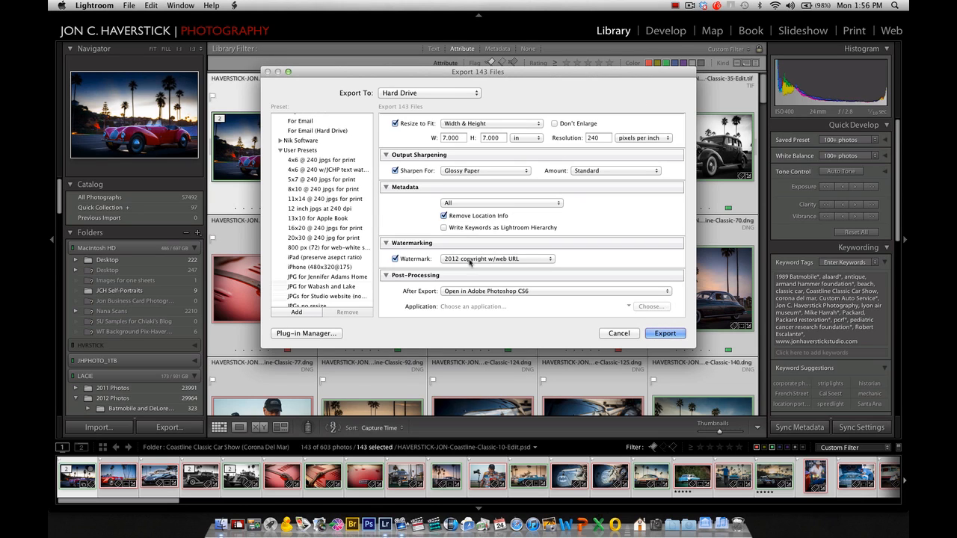
Keep the '2012 copyright w/web URL' watermark and set After Export to Show in Finder
left_click(497, 259)
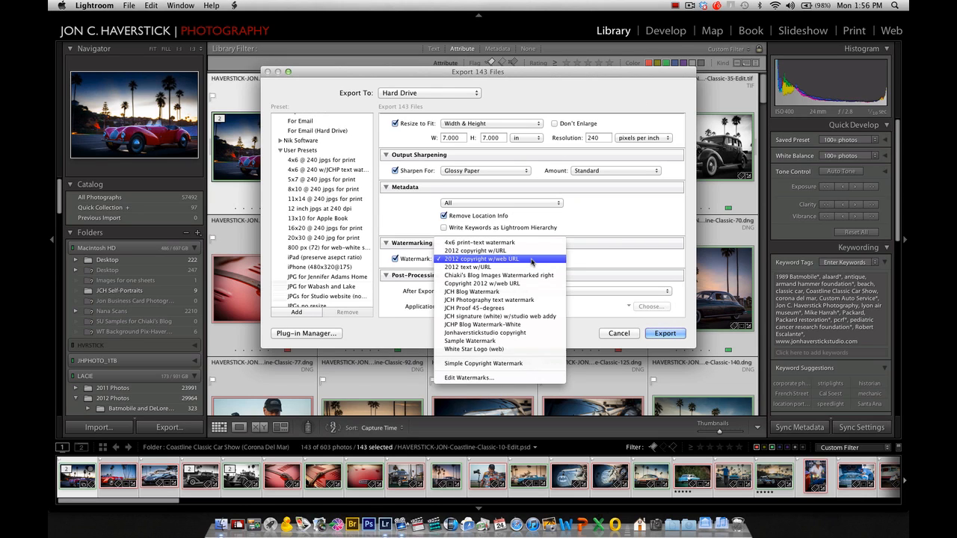
mouse_move(466, 266)
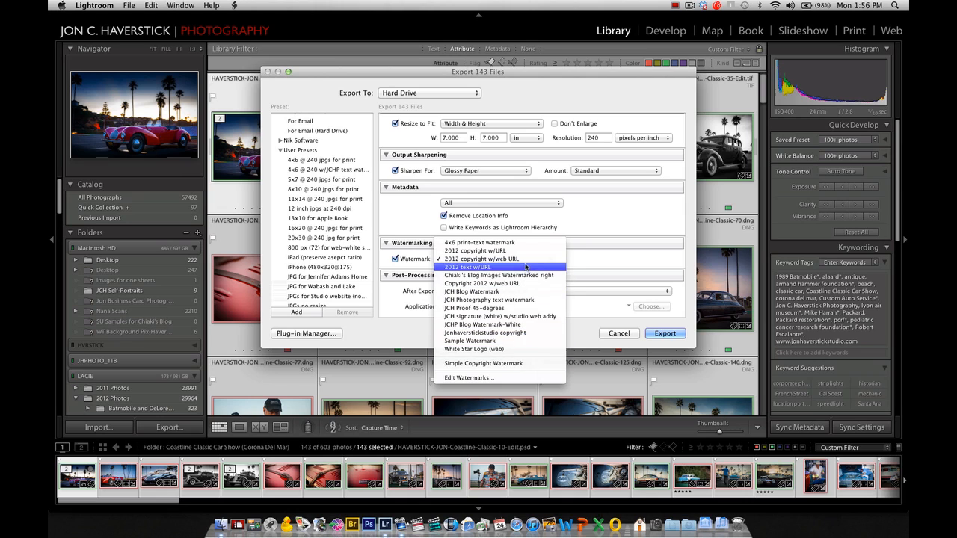
left_click(477, 259)
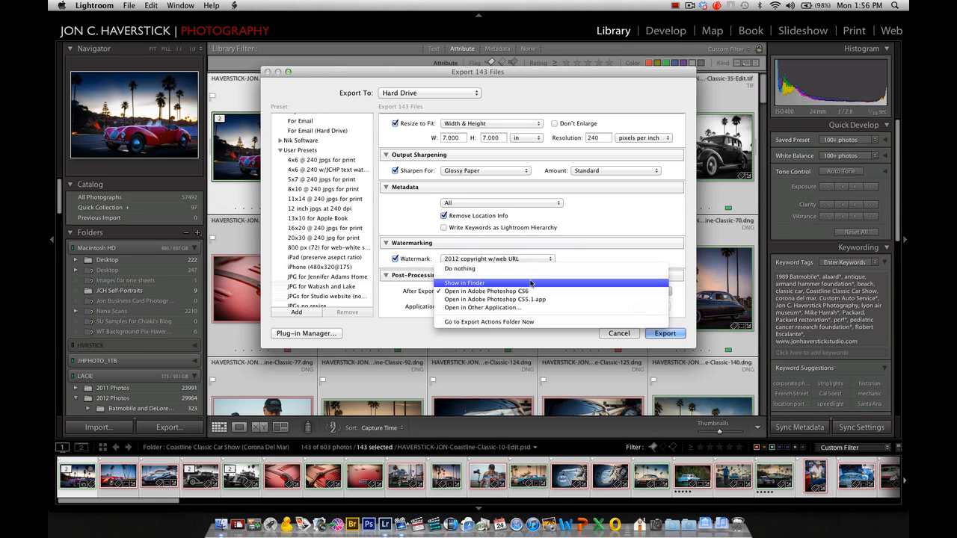
left_click(463, 283)
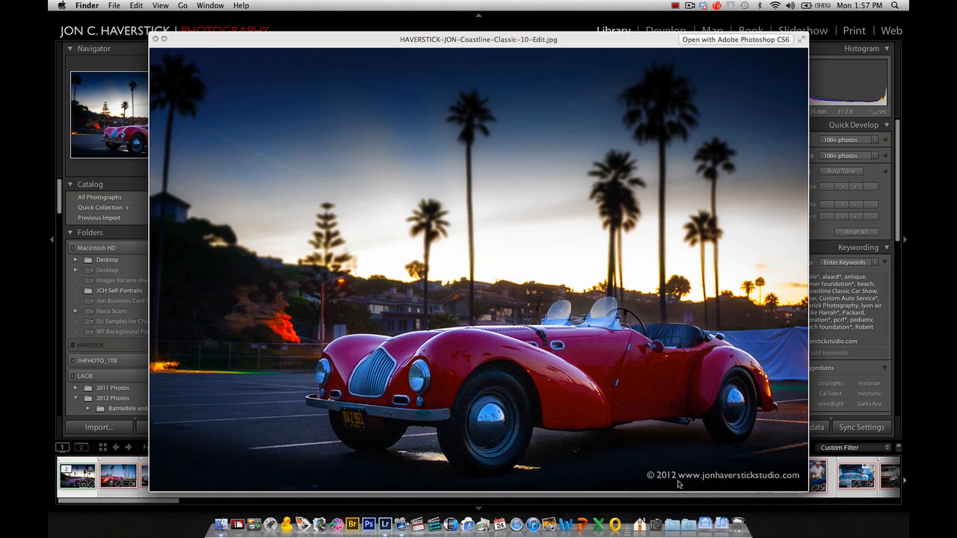
mouse_move(759, 484)
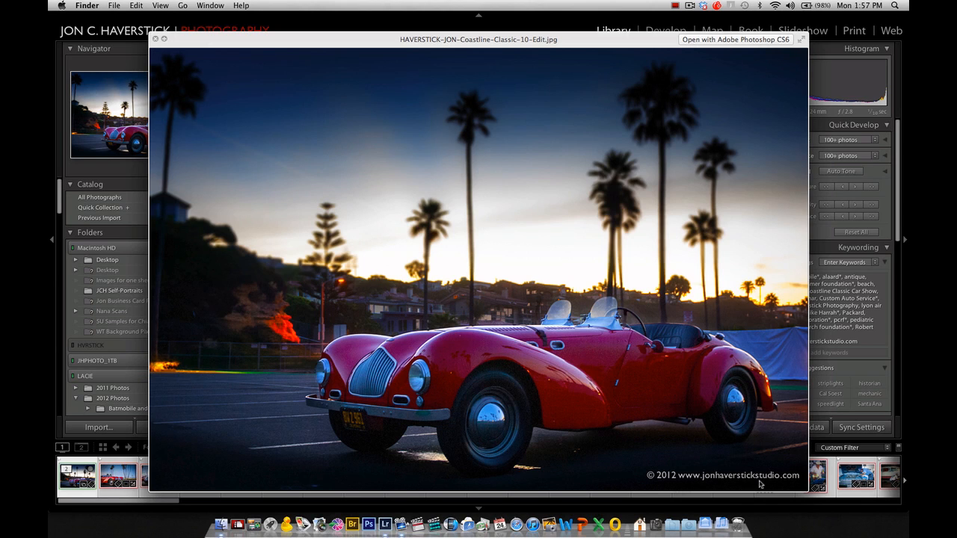